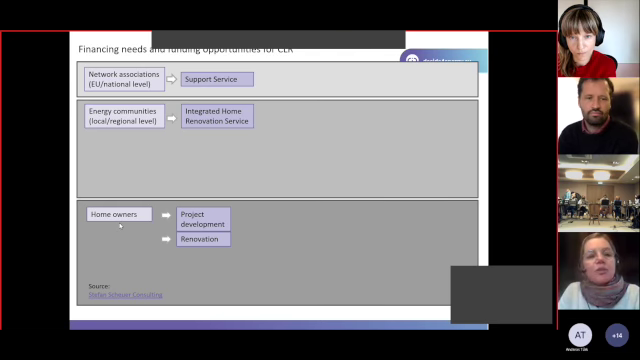
{"action": "mouse_move", "coordinate": [94, 150]}
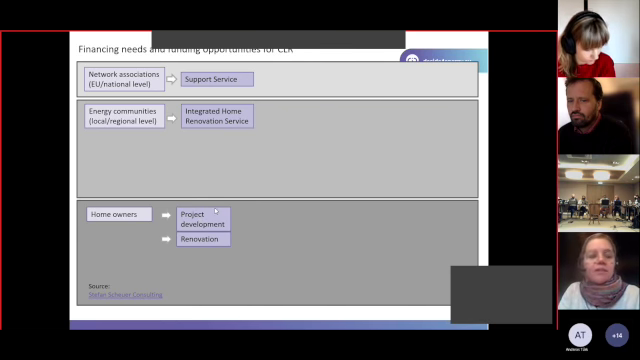
{"action": "mouse_move", "coordinate": [182, 174]}
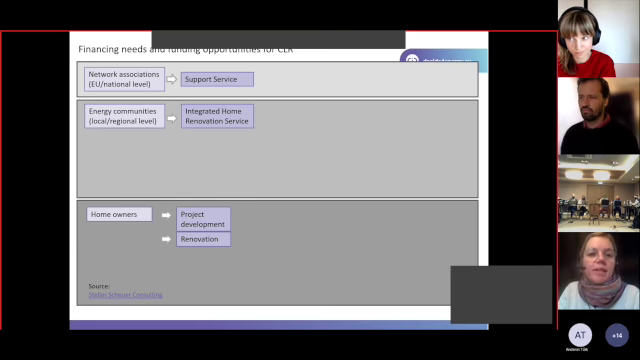
{"action": "mouse_move", "coordinate": [216, 124]}
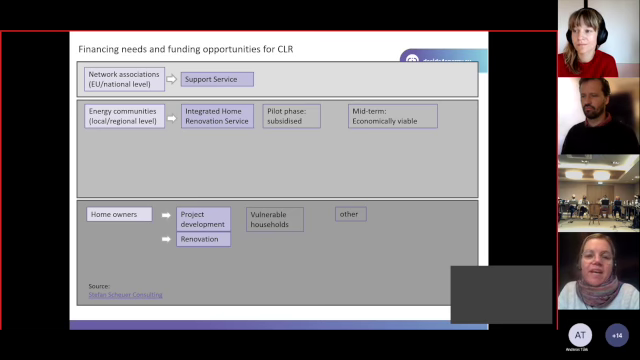
{"action": "mouse_move", "coordinate": [344, 148]}
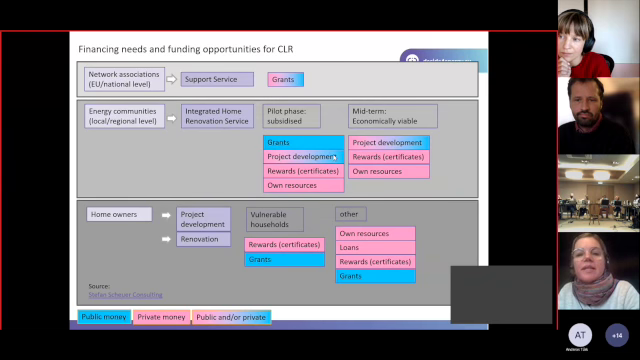
{"action": "mouse_move", "coordinate": [308, 146]}
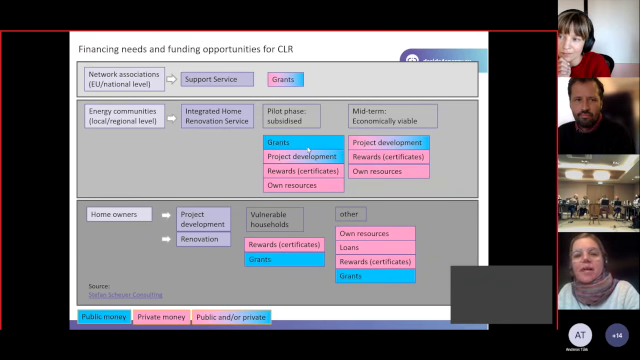